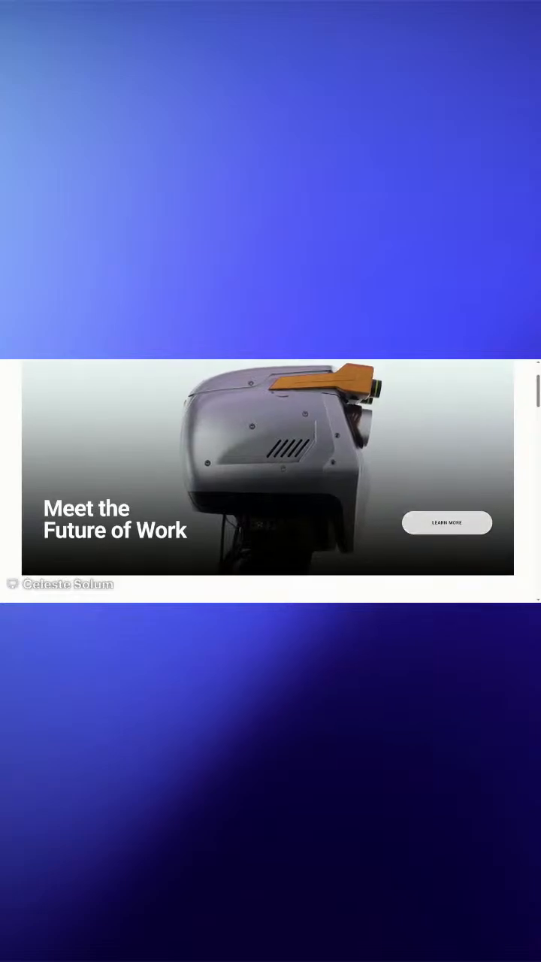
scroll(down, 3)
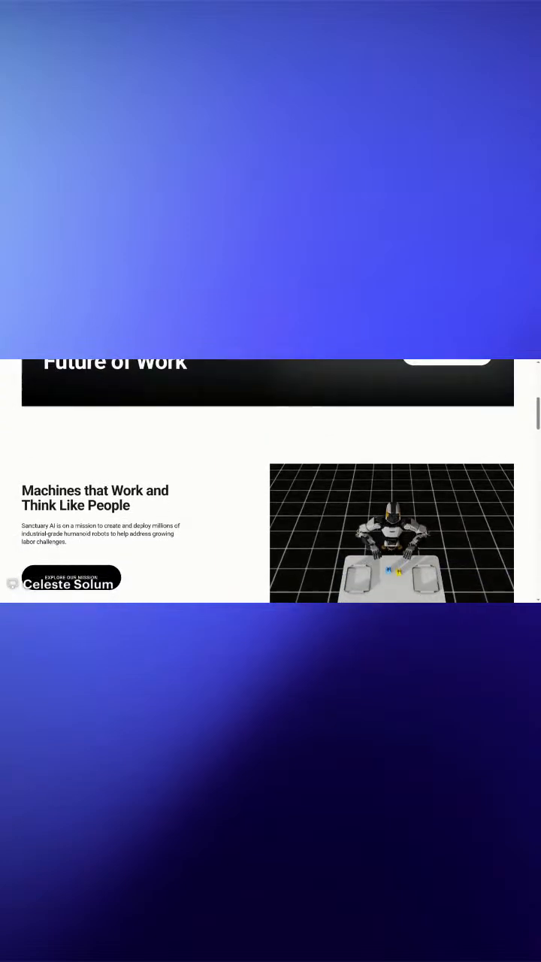
scroll(up, 3)
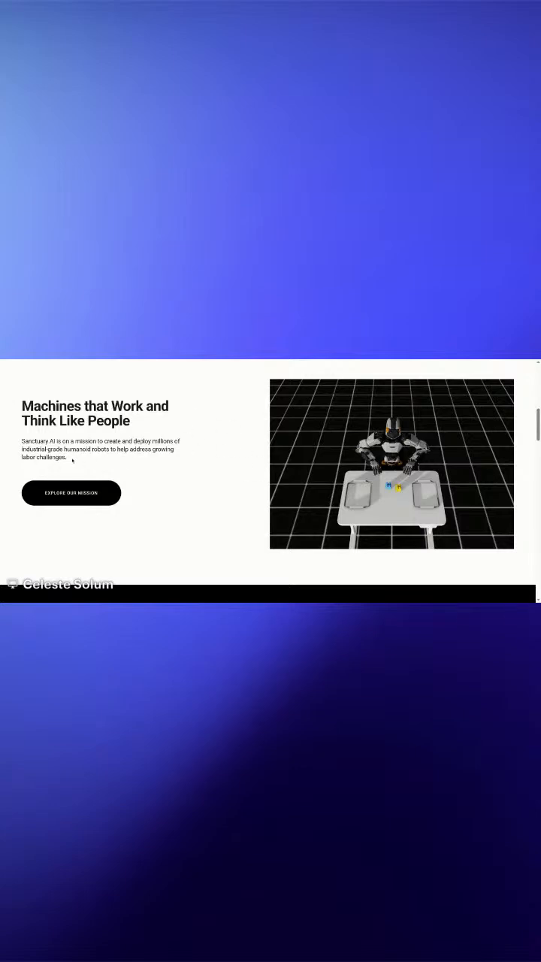
mouse_move(81, 460)
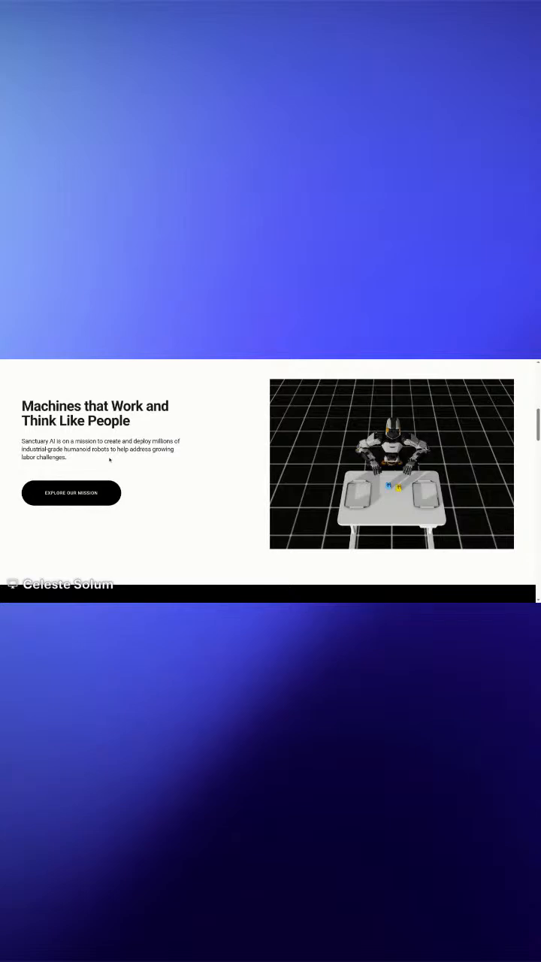
mouse_move(206, 537)
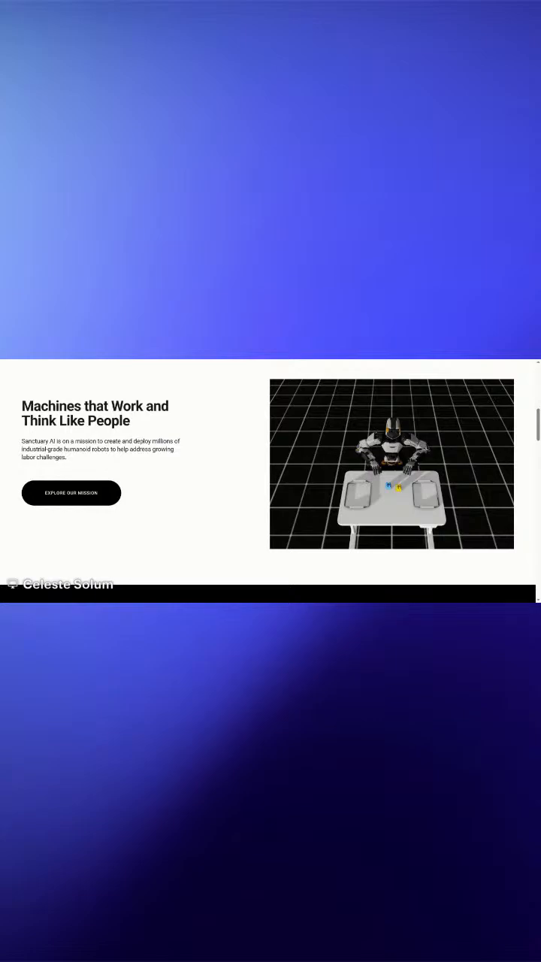
scroll(down, 3)
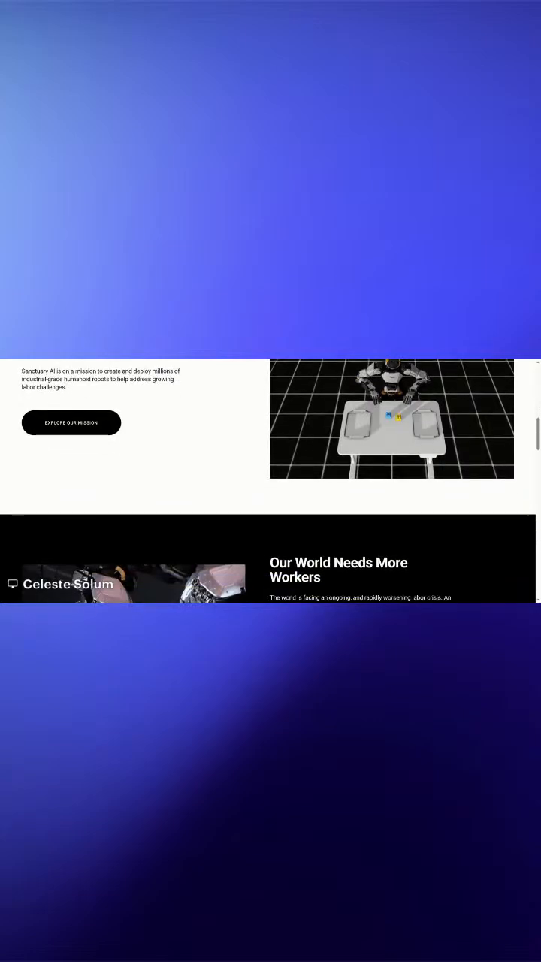
scroll(up, 3)
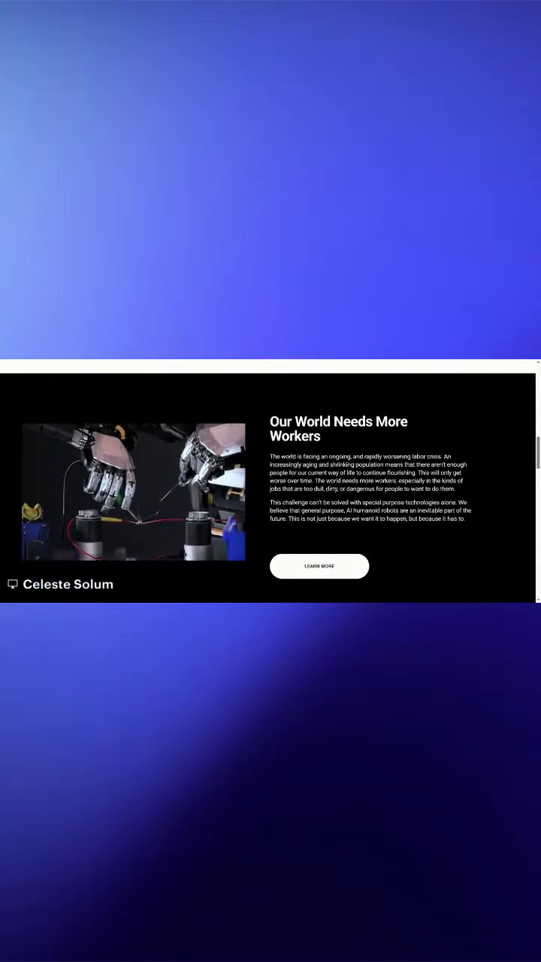
scroll(up, 3)
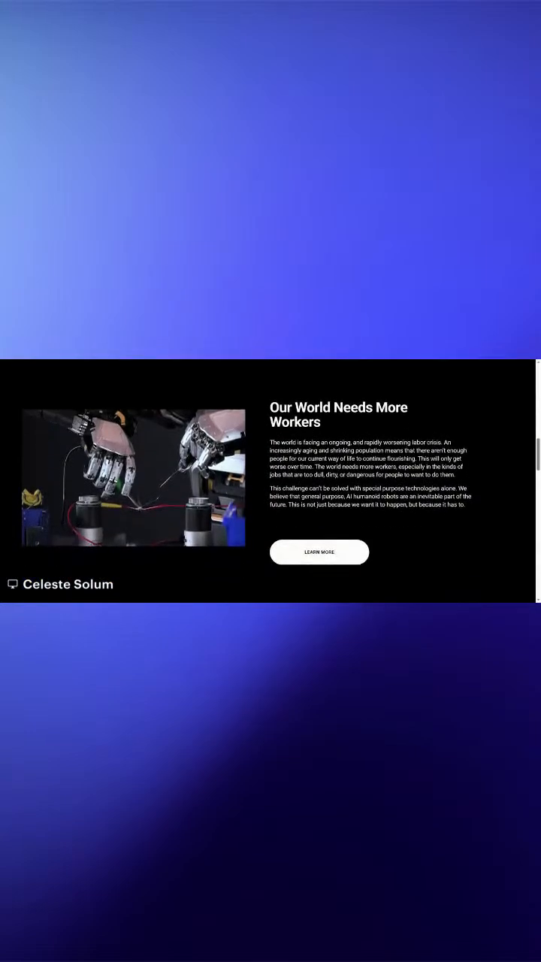
scroll(up, 3)
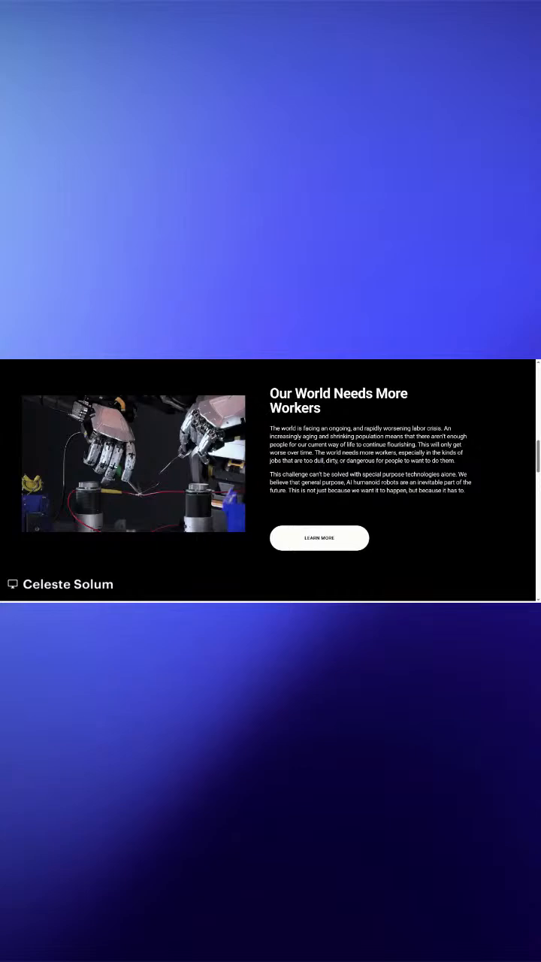
scroll(up, 3)
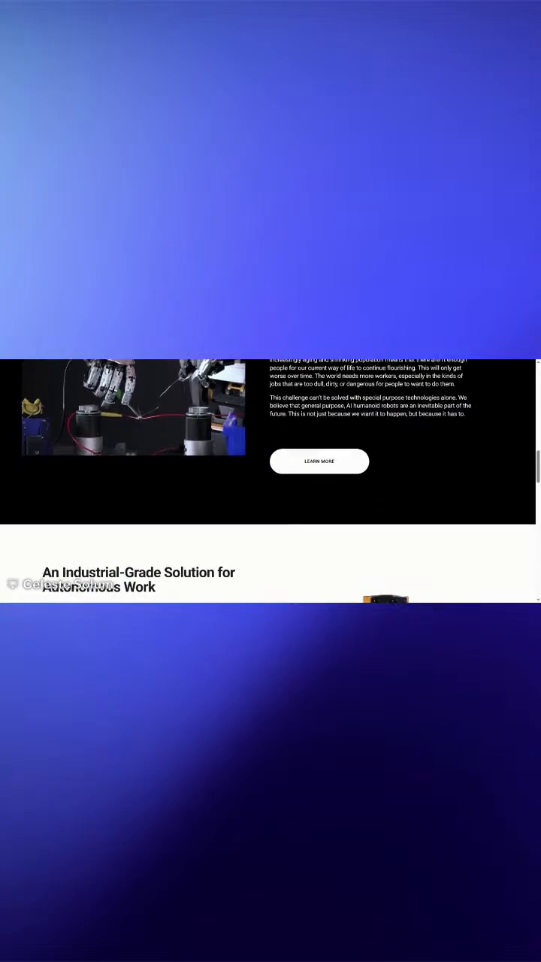
scroll(down, 3)
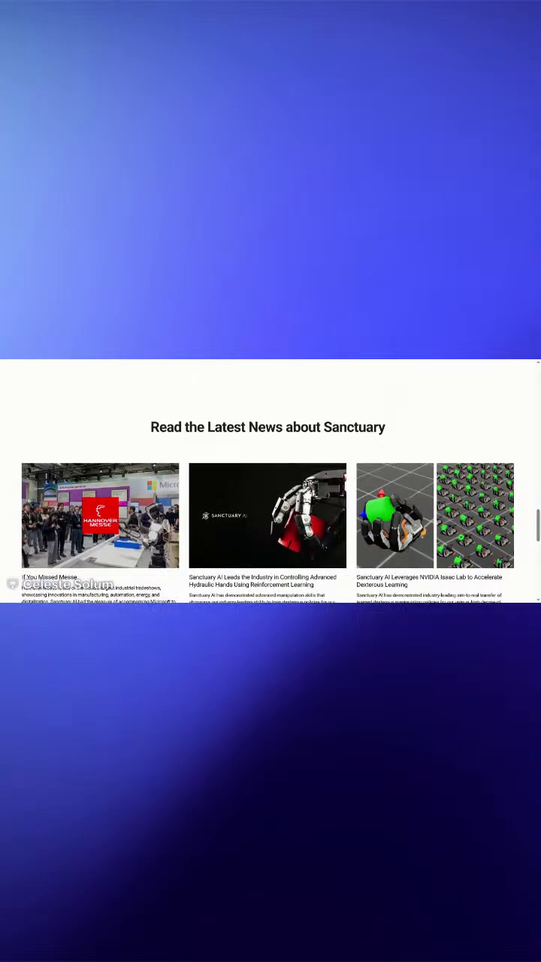
scroll(up, 3)
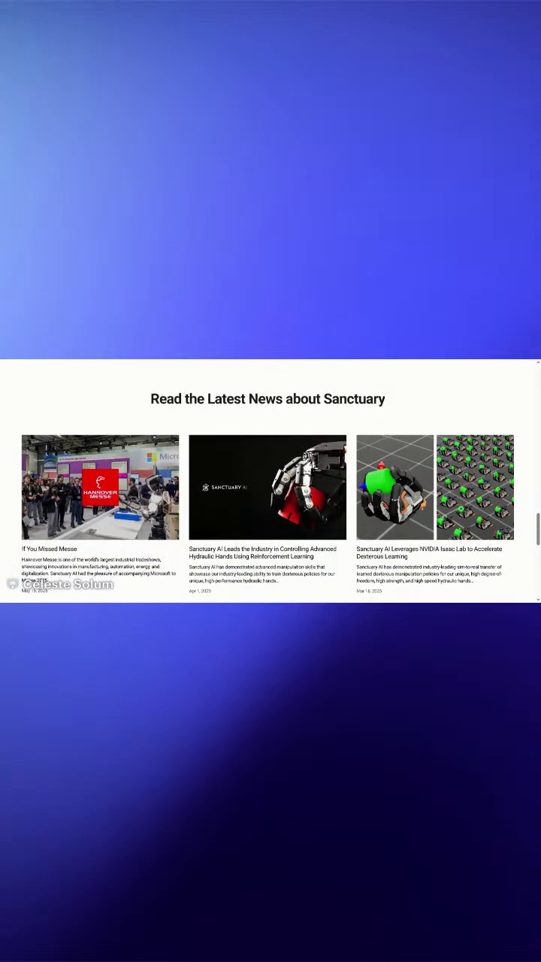
scroll(up, 3)
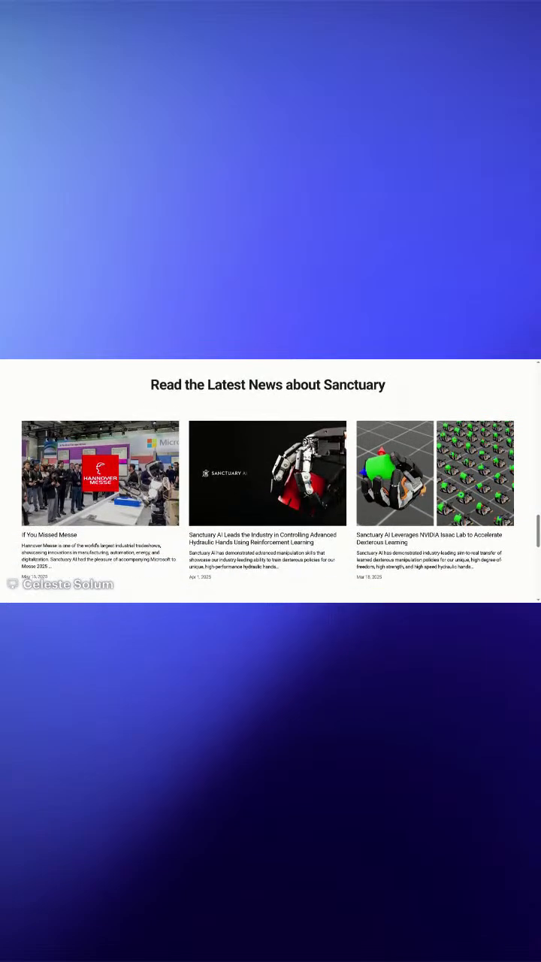